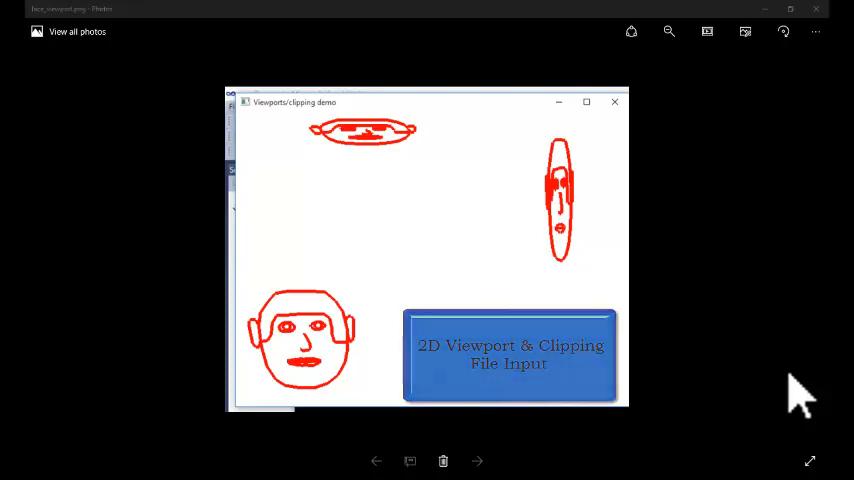
Open the face data file in Notepad.
{"action": "left_click", "coordinate": [509, 355]}
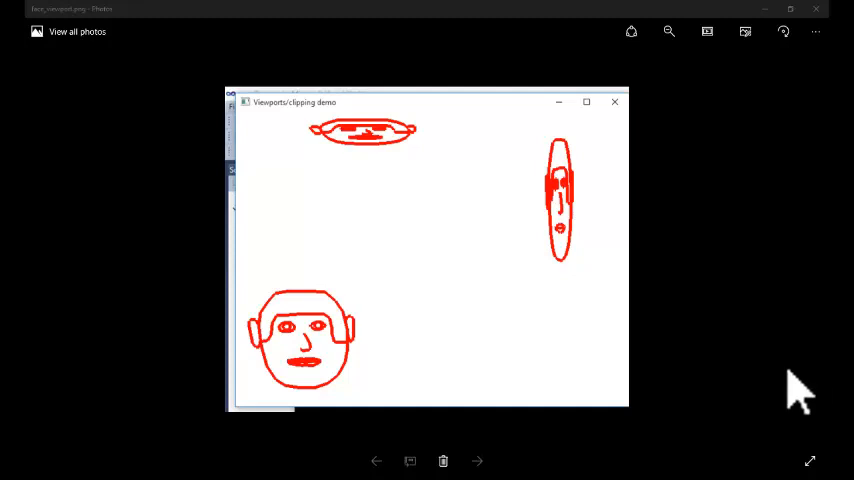
{"action": "mouse_move", "coordinate": [748, 430]}
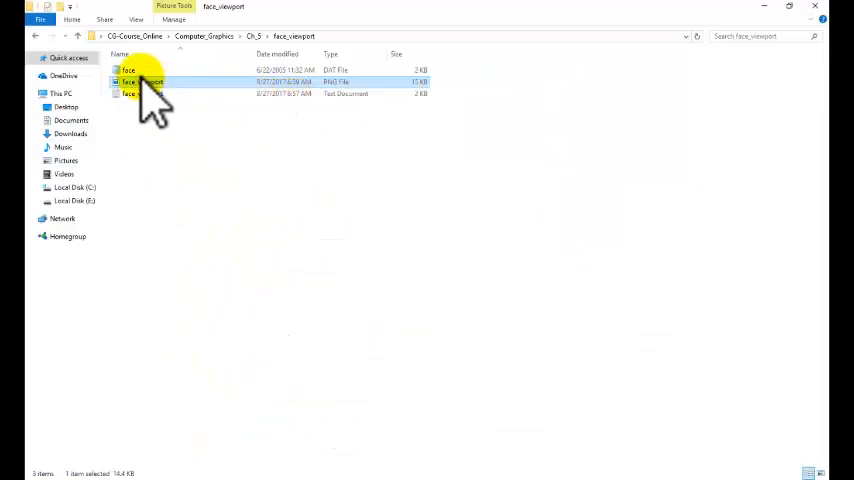
{"action": "right_click", "coordinate": [128, 70]}
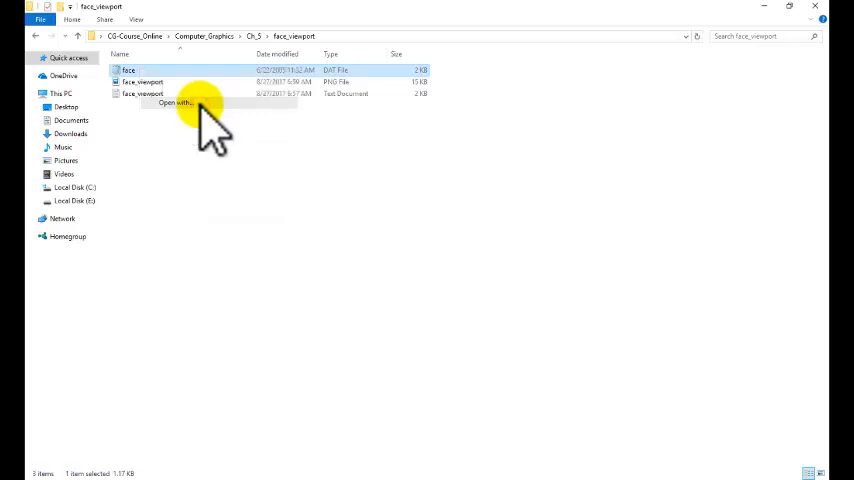
{"action": "left_click", "coordinate": [418, 190]}
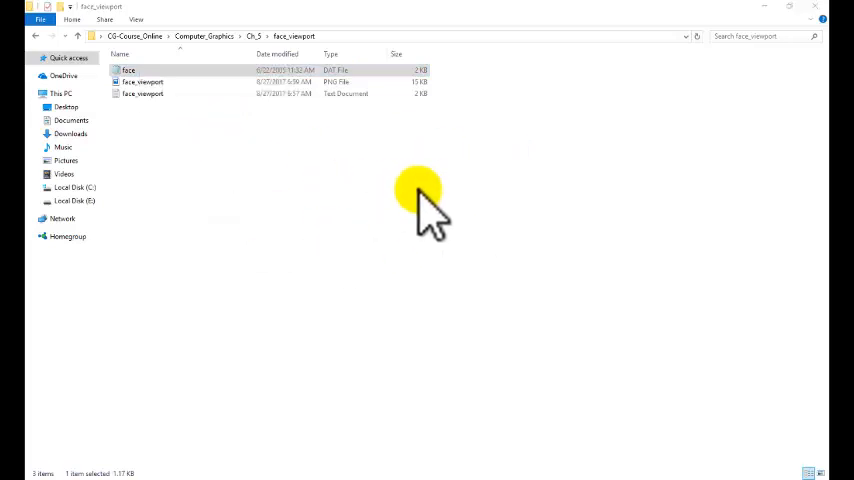
{"action": "double_click", "coordinate": [128, 70]}
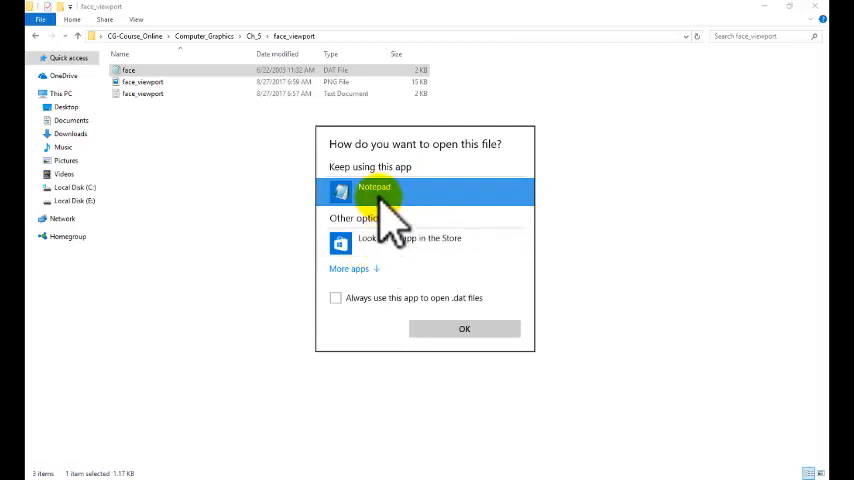
{"action": "mouse_move", "coordinate": [565, 300]}
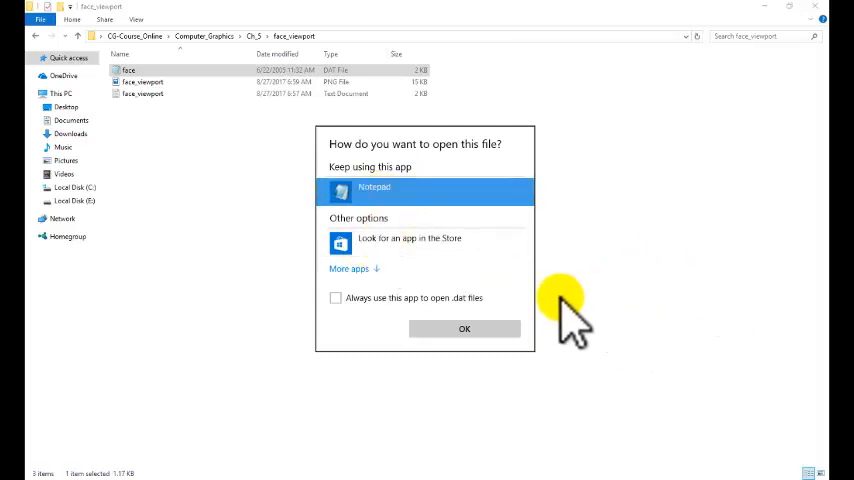
{"action": "left_click", "coordinate": [464, 329]}
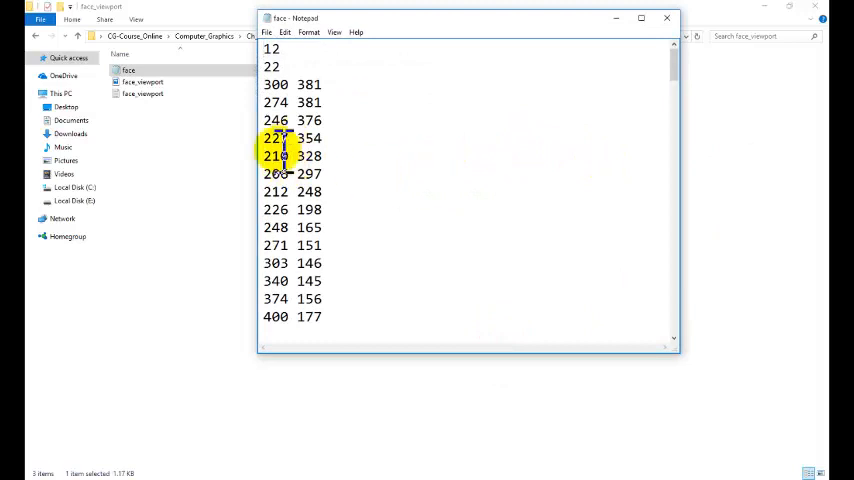
Scroll the face_viewport folder and open the face_viewport image file.
{"action": "scroll", "scroll_direction": "down", "scroll_amount": 3}
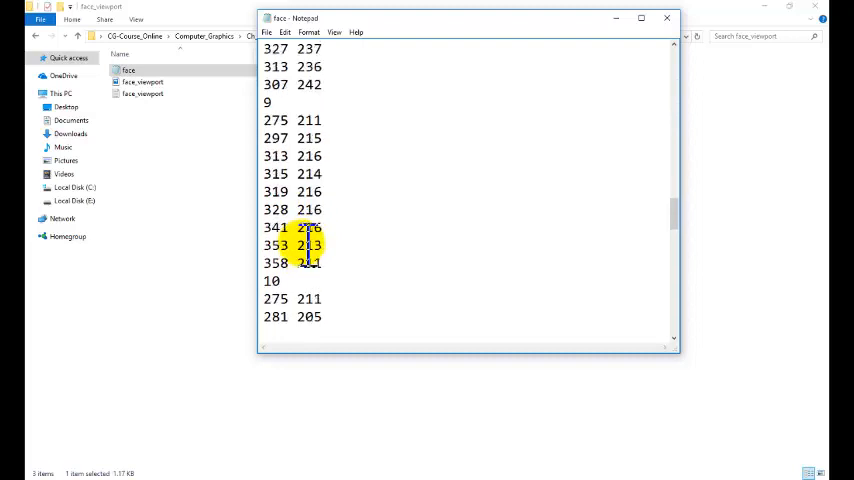
{"action": "scroll", "scroll_direction": "down", "scroll_amount": 3}
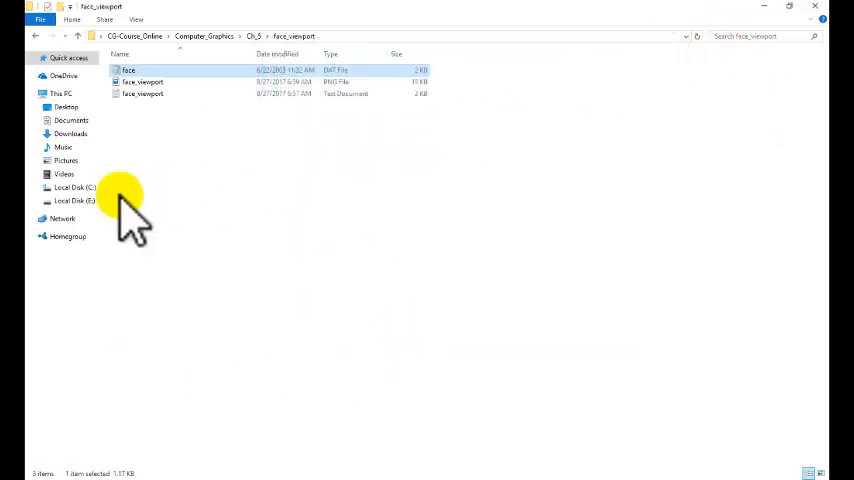
{"action": "left_click", "coordinate": [143, 82]}
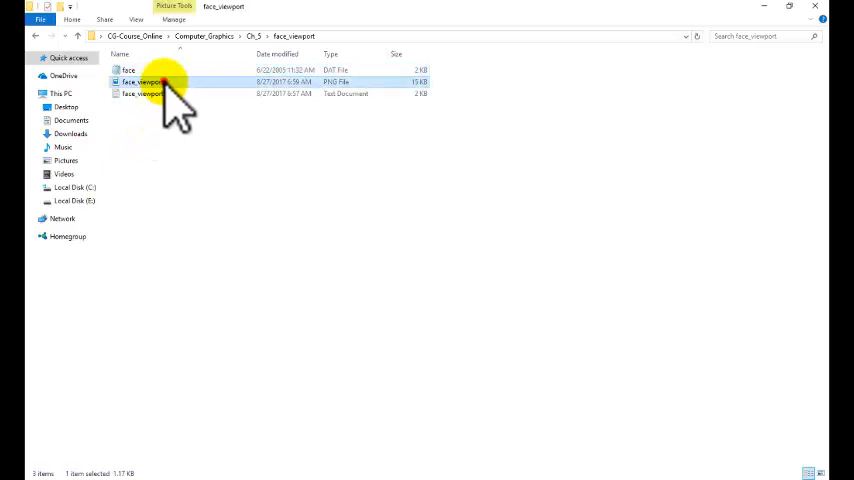
{"action": "double_click", "coordinate": [141, 82]}
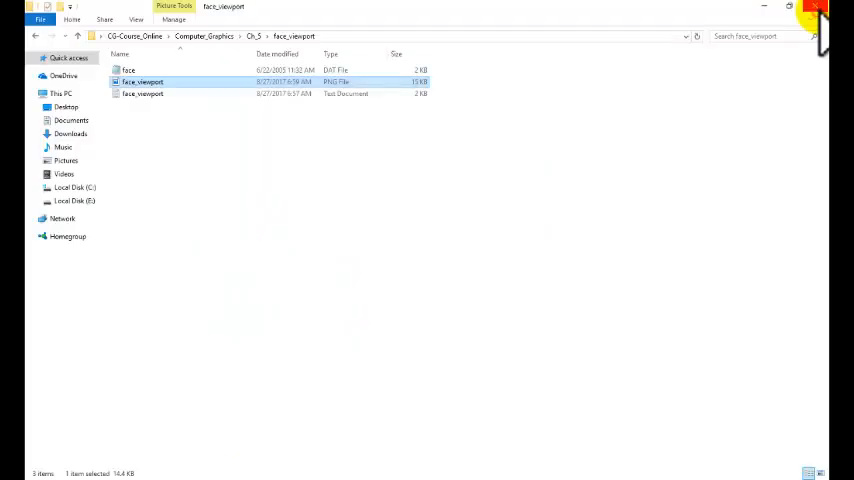
{"action": "mouse_move", "coordinate": [433, 393]}
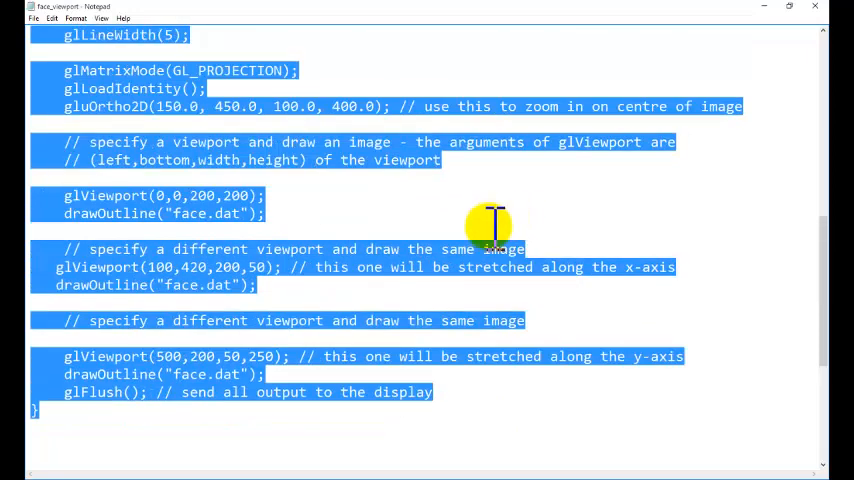
{"action": "scroll", "scroll_direction": "up", "scroll_amount": 3}
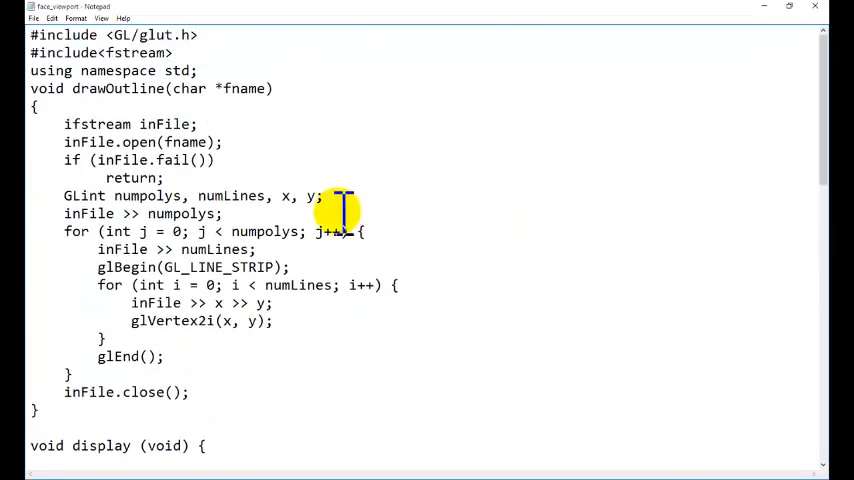
{"action": "mouse_move", "coordinate": [110, 52]}
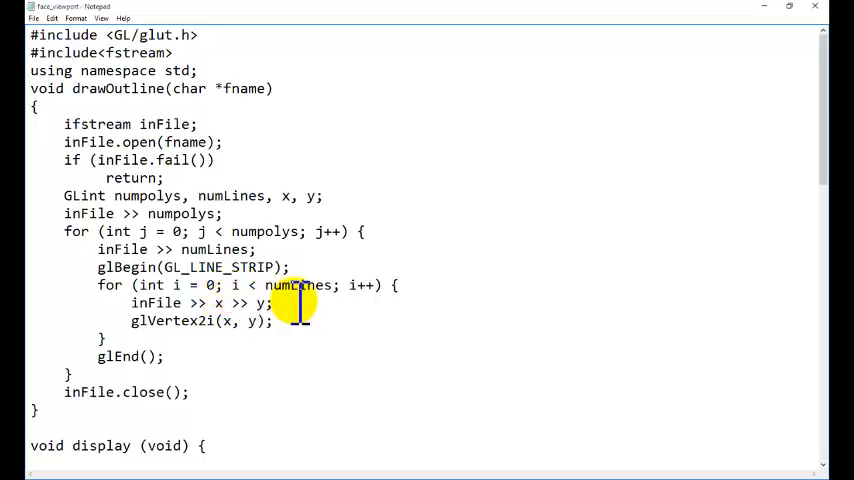
{"action": "mouse_move", "coordinate": [345, 335]}
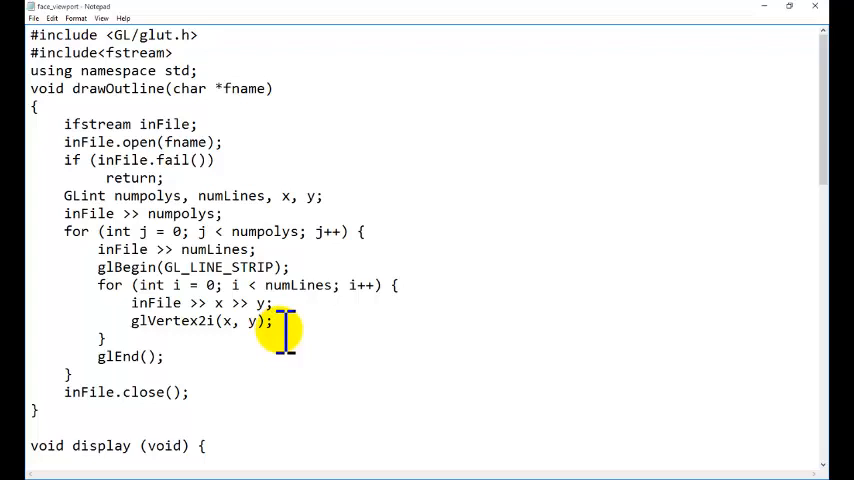
{"action": "scroll", "scroll_direction": "down", "scroll_amount": 3}
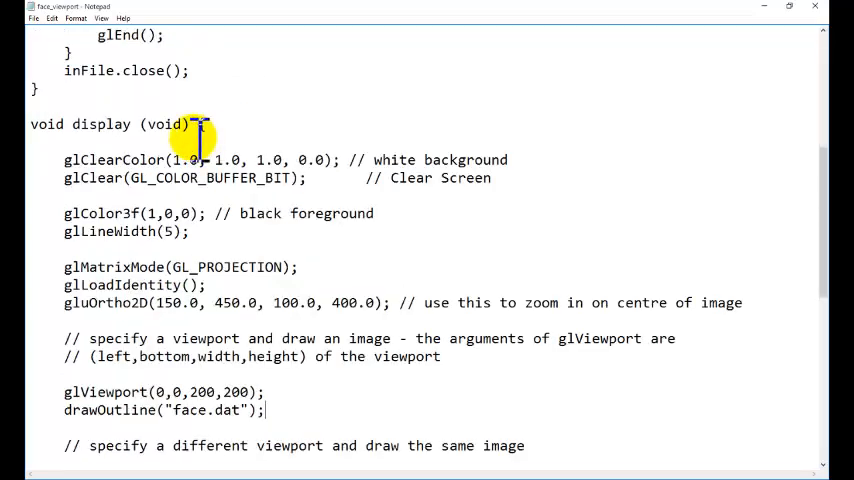
Read through display and main, selecting the third glViewport call, then select all text.
{"action": "scroll", "scroll_direction": "down", "scroll_amount": 3}
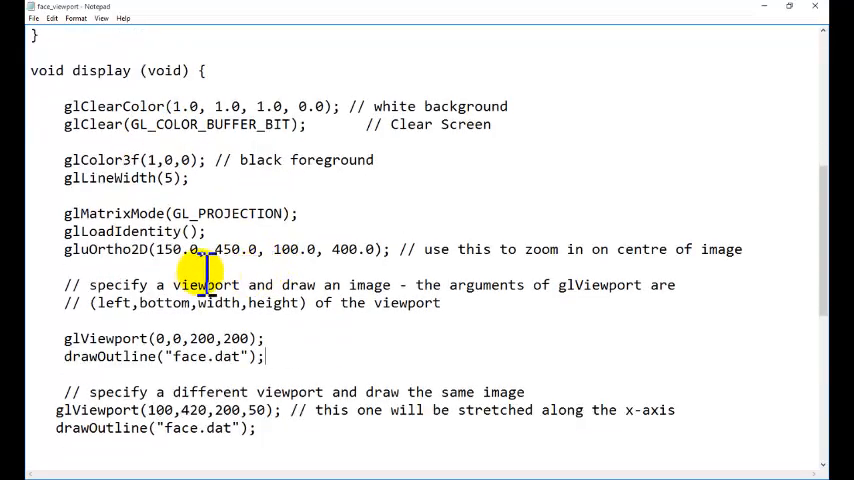
{"action": "scroll", "scroll_direction": "down", "scroll_amount": 3}
{"action": "type", "text": "2"}
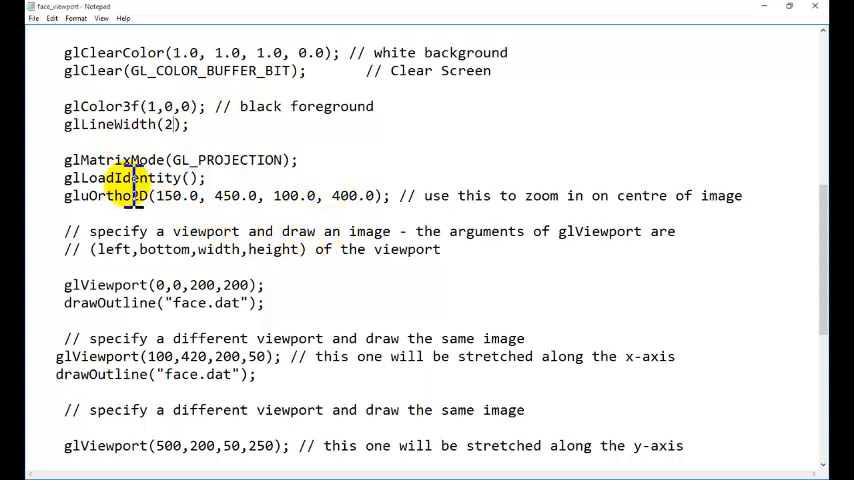
{"action": "scroll", "scroll_direction": "down", "scroll_amount": 3}
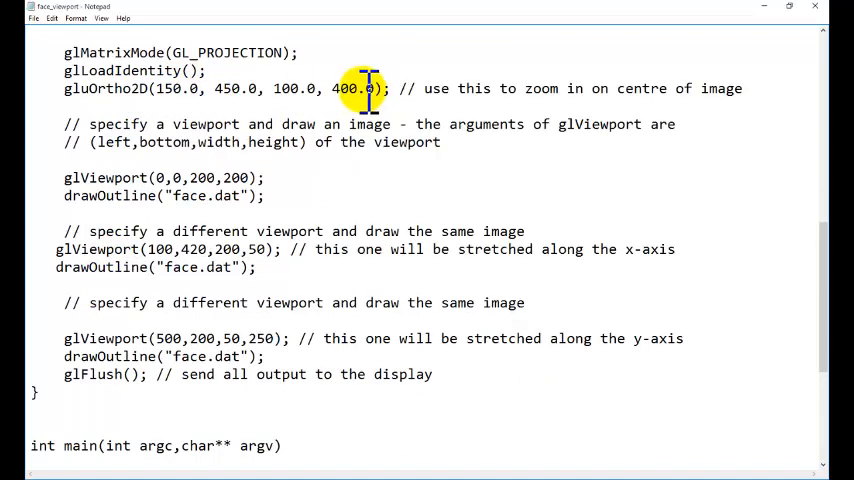
{"action": "mouse_move", "coordinate": [85, 177]}
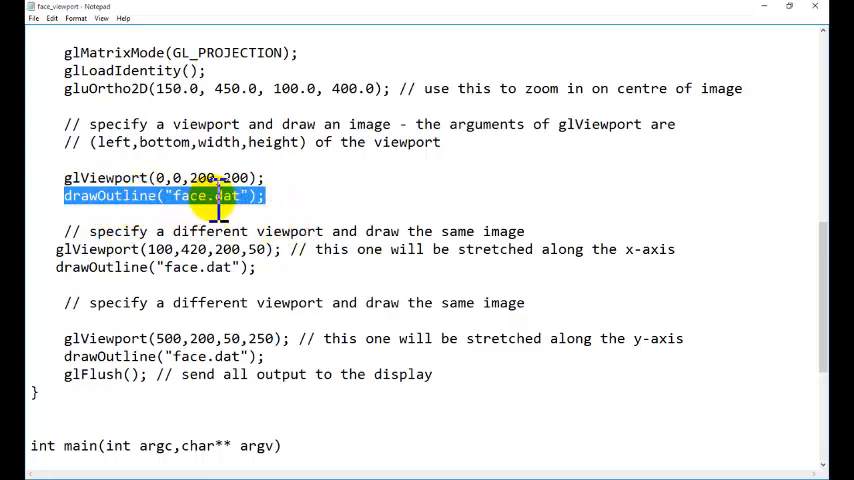
{"action": "mouse_move", "coordinate": [178, 307]}
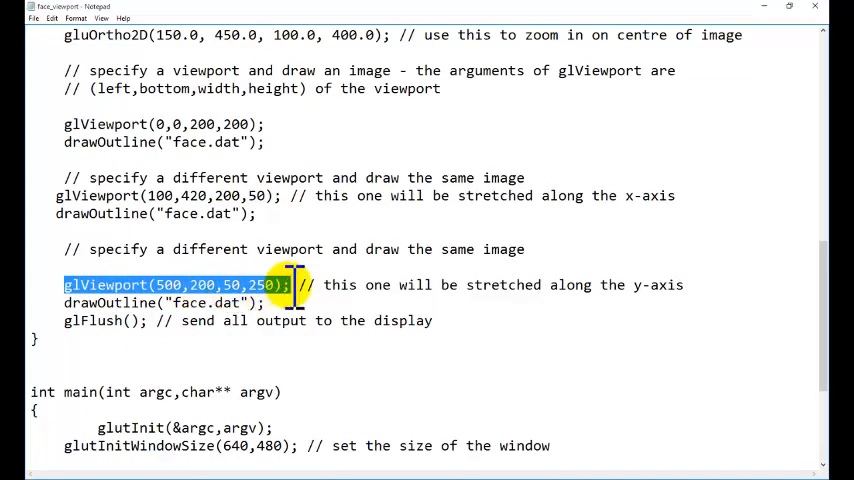
{"action": "double_click", "coordinate": [150, 302]}
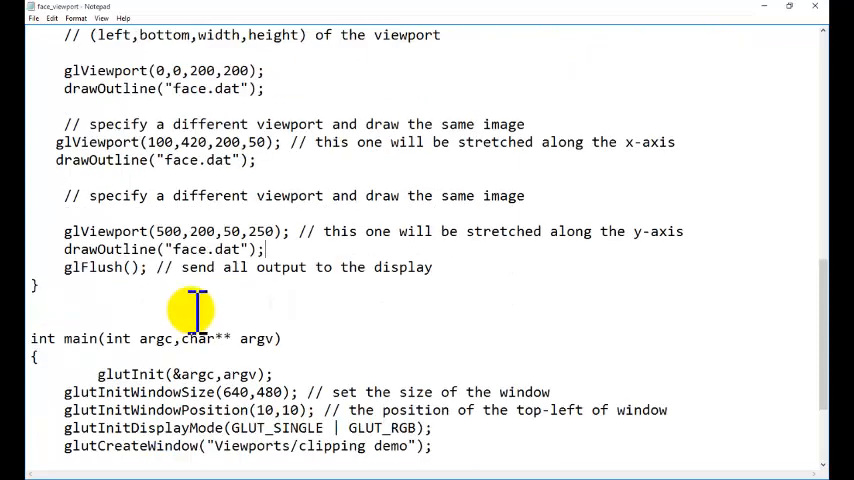
{"action": "scroll", "scroll_direction": "down", "scroll_amount": 3}
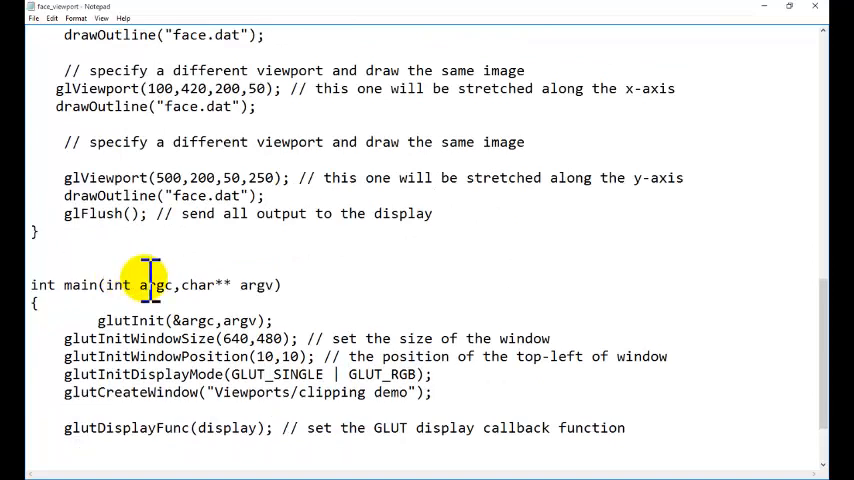
{"action": "scroll", "scroll_direction": "down", "scroll_amount": 3}
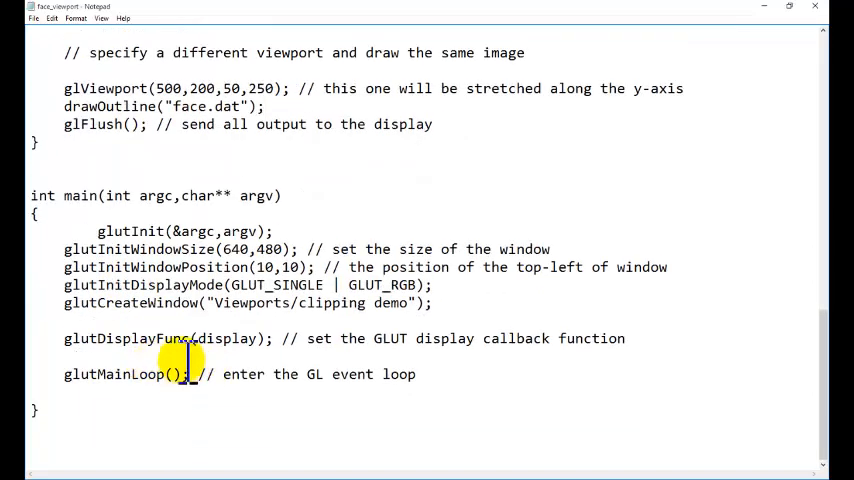
{"action": "key", "text": "ctrl+a"}
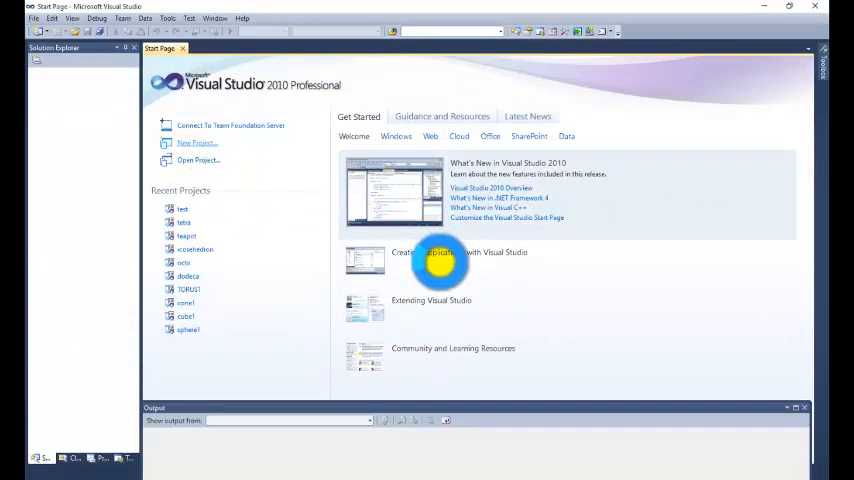
Create an empty Visual C++ project named 'viewport'.
{"action": "left_click", "coordinate": [197, 143]}
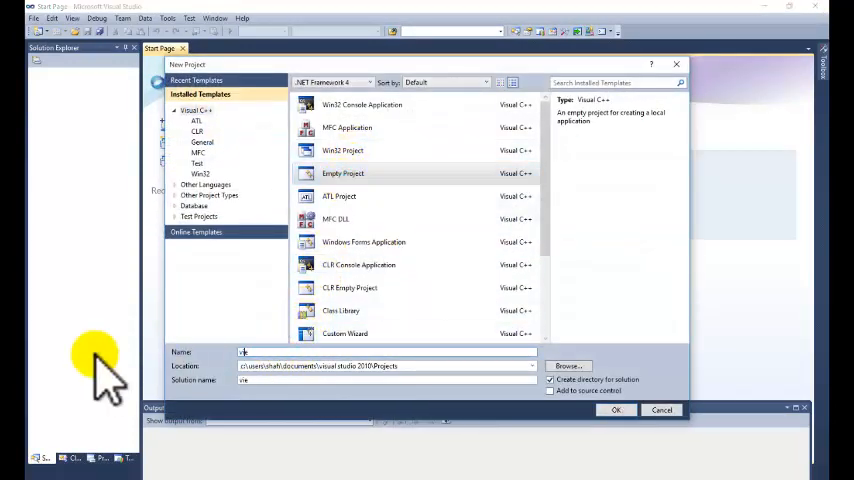
{"action": "type", "text": "viewport"}
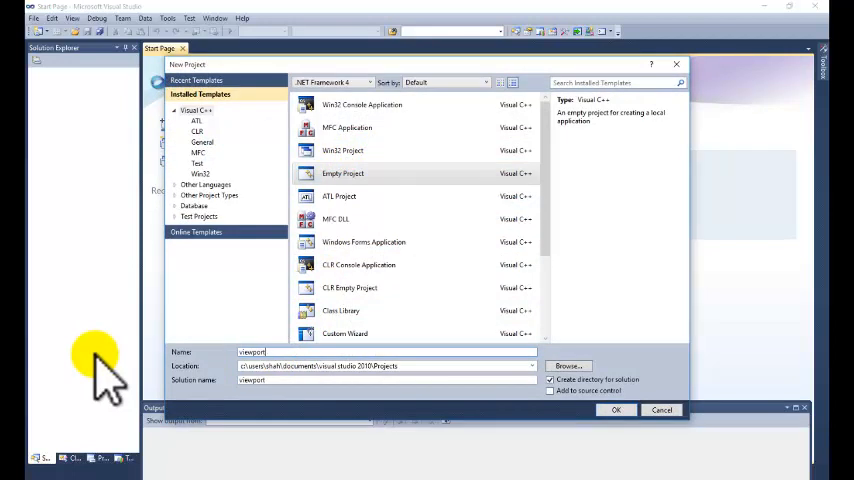
{"action": "left_click", "coordinate": [616, 409]}
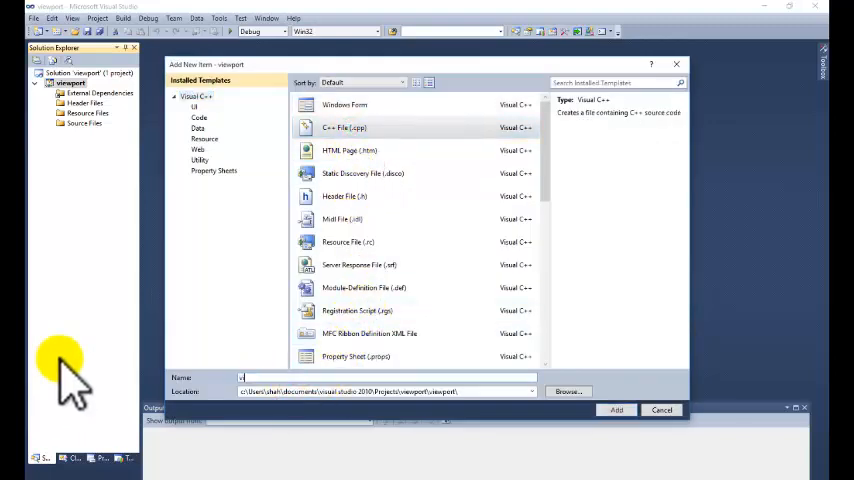
Add a C++ source file named 'view' to the project.
{"action": "type", "text": "view"}
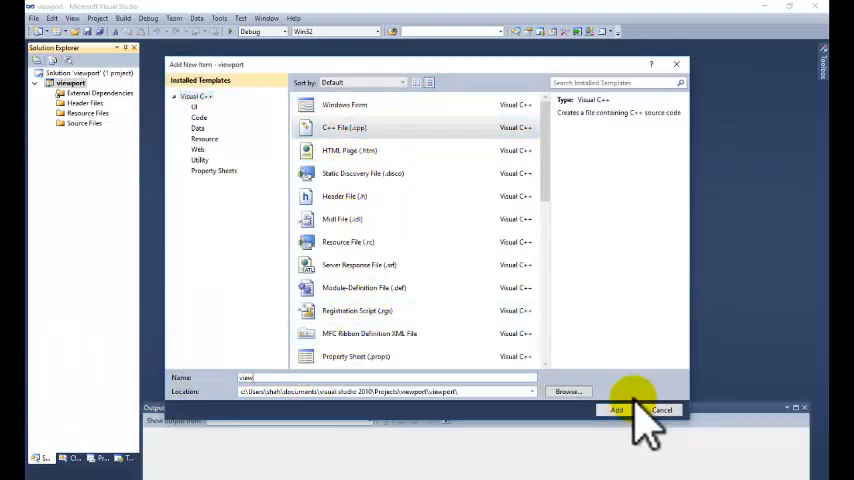
{"action": "left_click", "coordinate": [616, 410]}
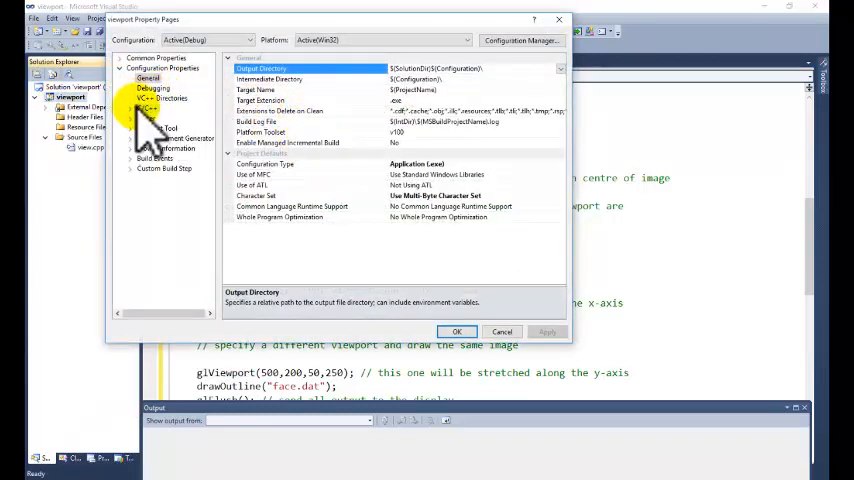
Add freeglut\include to the C/C++ Additional Include Directories.
{"action": "left_click", "coordinate": [148, 108]}
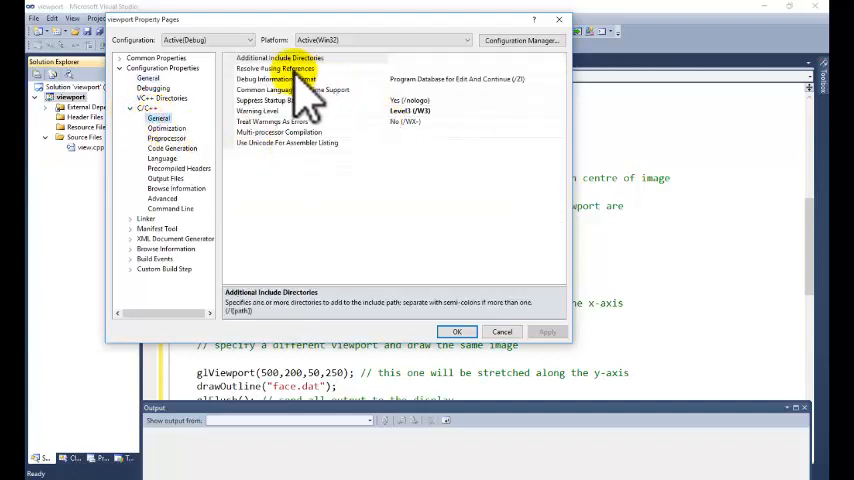
{"action": "left_click", "coordinate": [280, 57]}
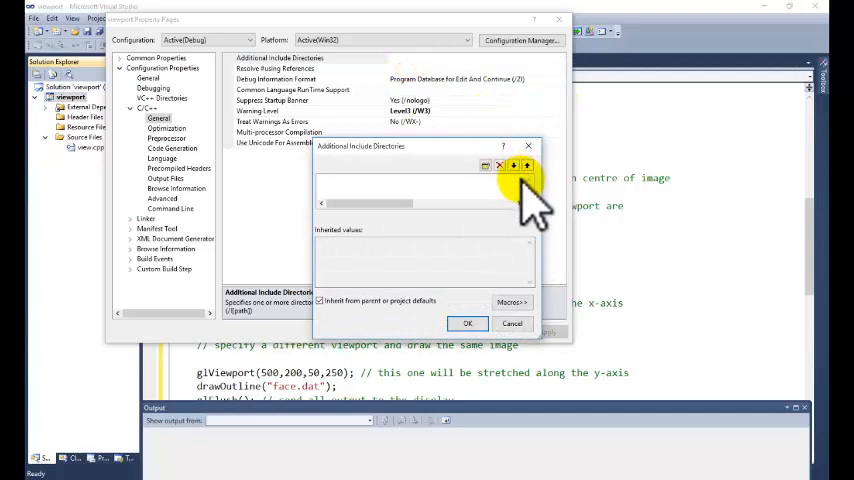
{"action": "left_click", "coordinate": [513, 165]}
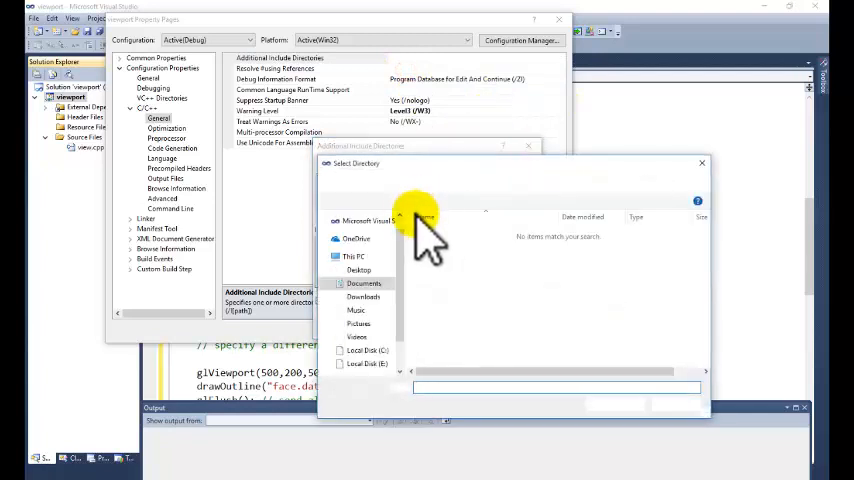
{"action": "left_click", "coordinate": [358, 270]}
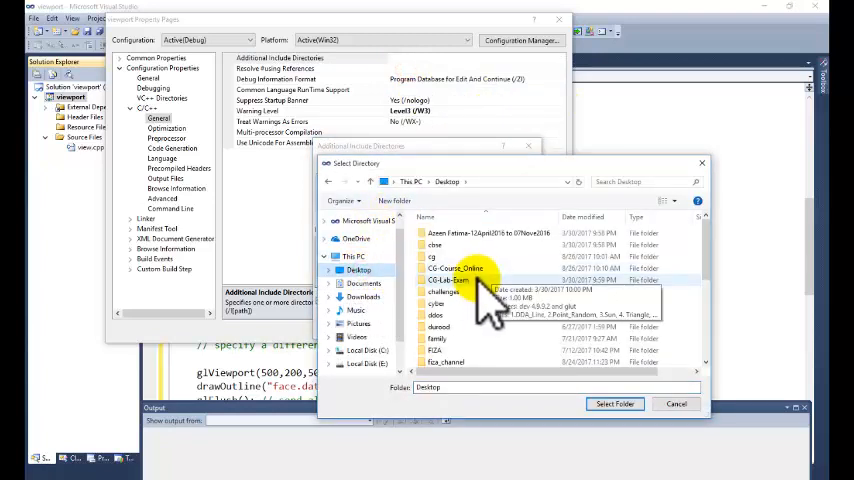
{"action": "scroll", "scroll_direction": "down", "scroll_amount": 3}
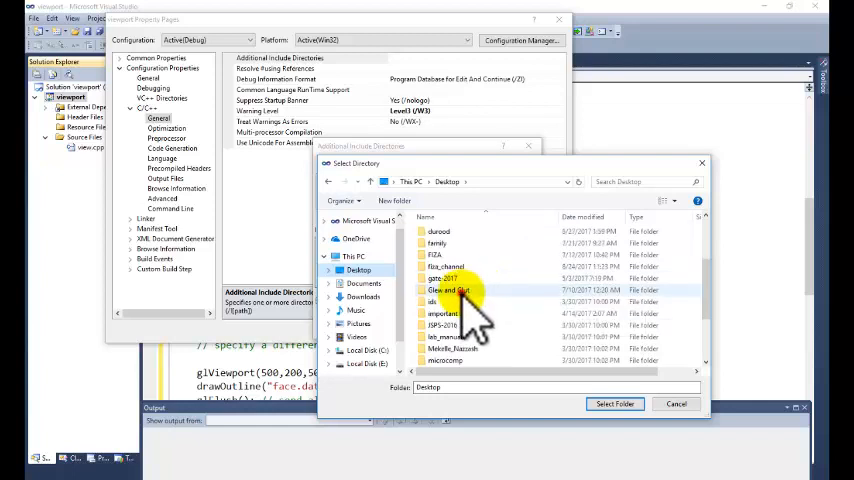
{"action": "double_click", "coordinate": [448, 290]}
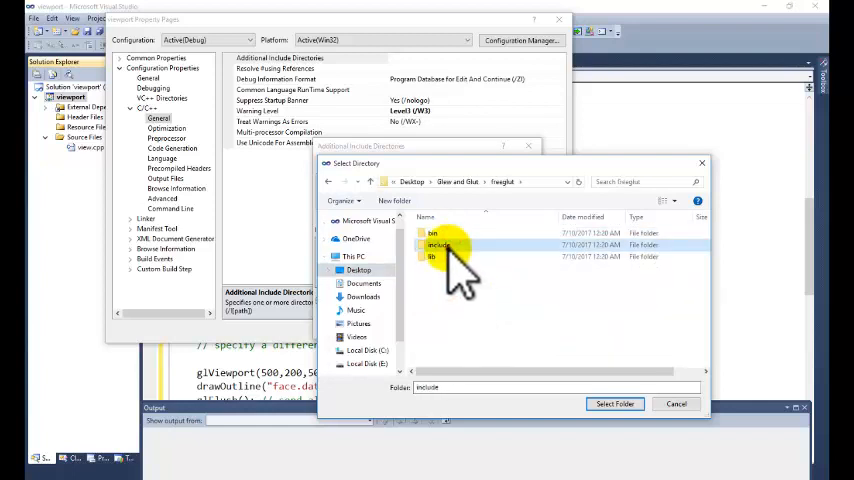
{"action": "left_click", "coordinate": [615, 404]}
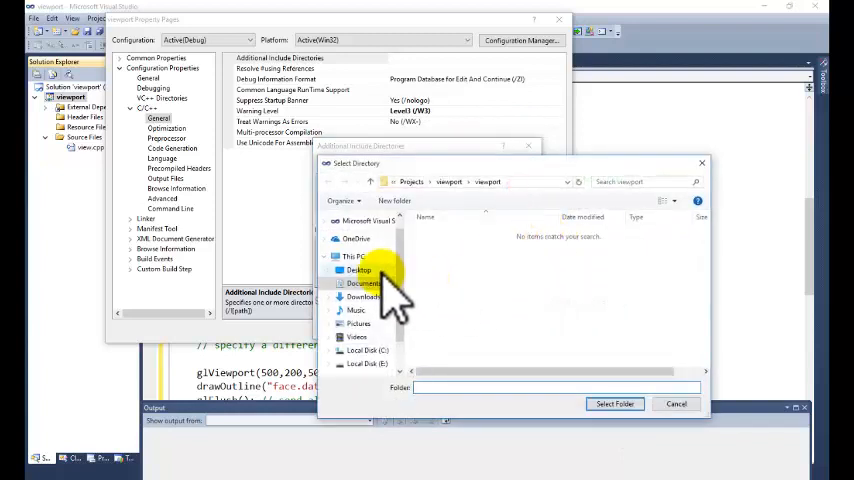
Add glew-1.11.0\include as a second include directory and confirm.
{"action": "left_click", "coordinate": [358, 270]}
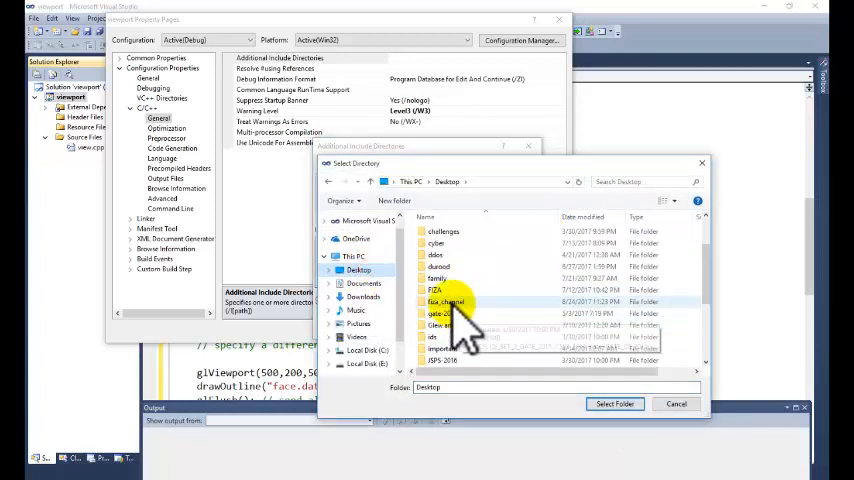
{"action": "double_click", "coordinate": [440, 325]}
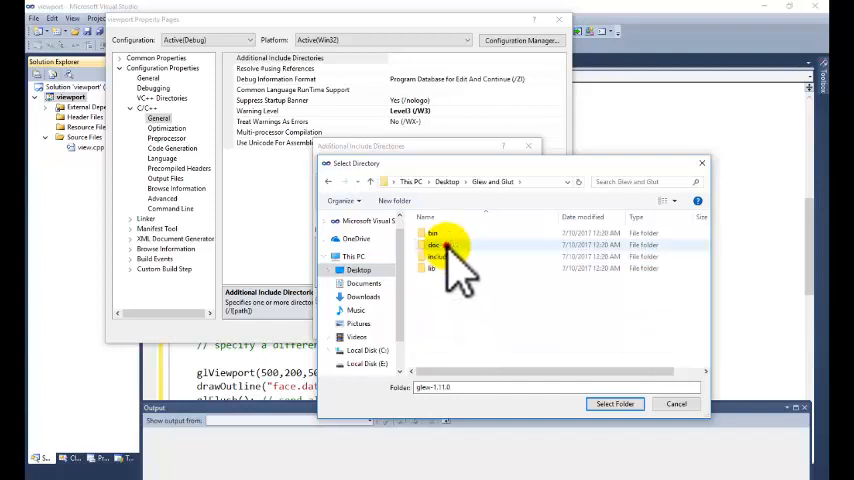
{"action": "left_click", "coordinate": [614, 403]}
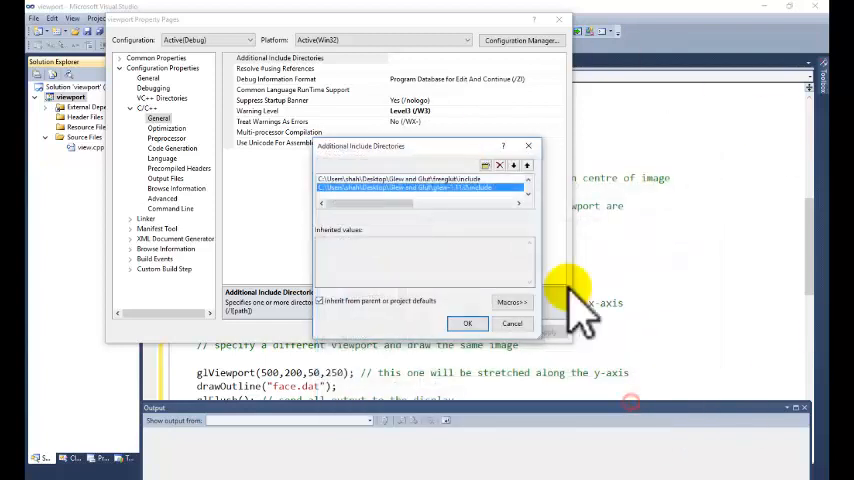
{"action": "left_click", "coordinate": [467, 323]}
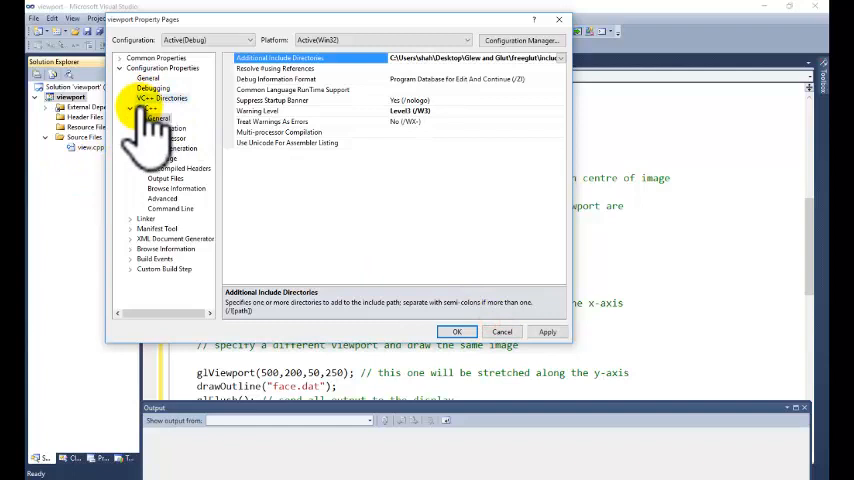
Add freeglut\lib to the Linker's Additional Library Directories.
{"action": "left_click", "coordinate": [147, 117]}
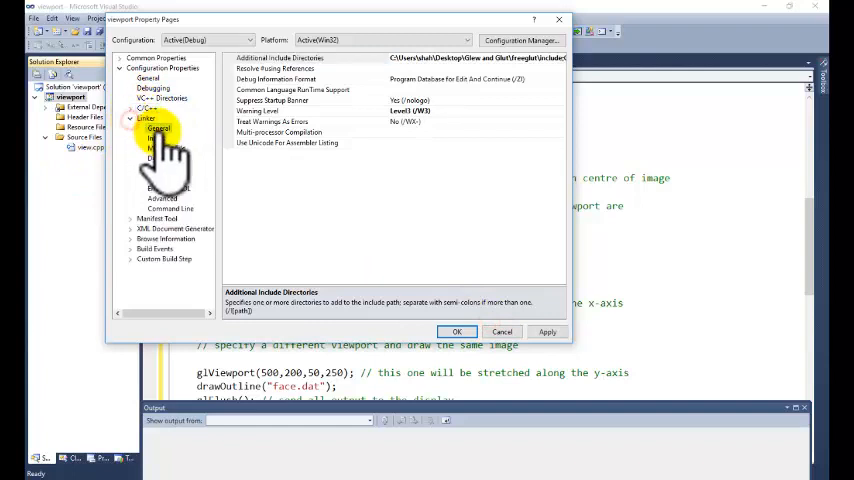
{"action": "left_click", "coordinate": [158, 128]}
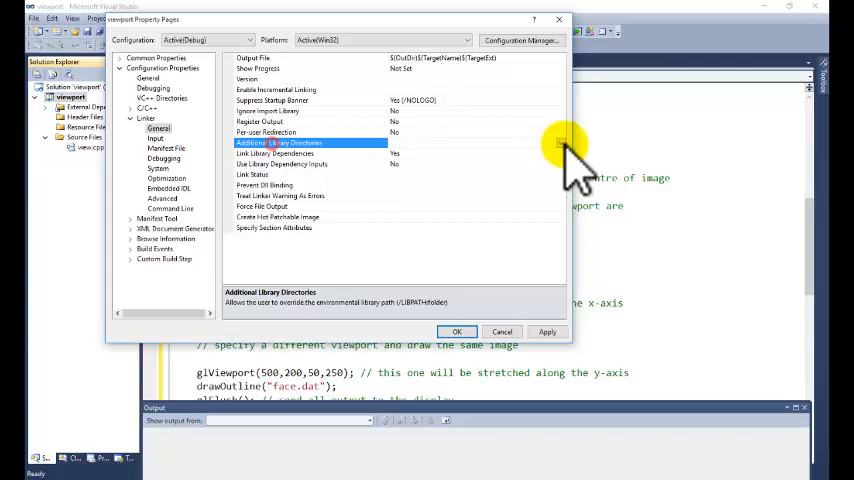
{"action": "left_click", "coordinate": [562, 143]}
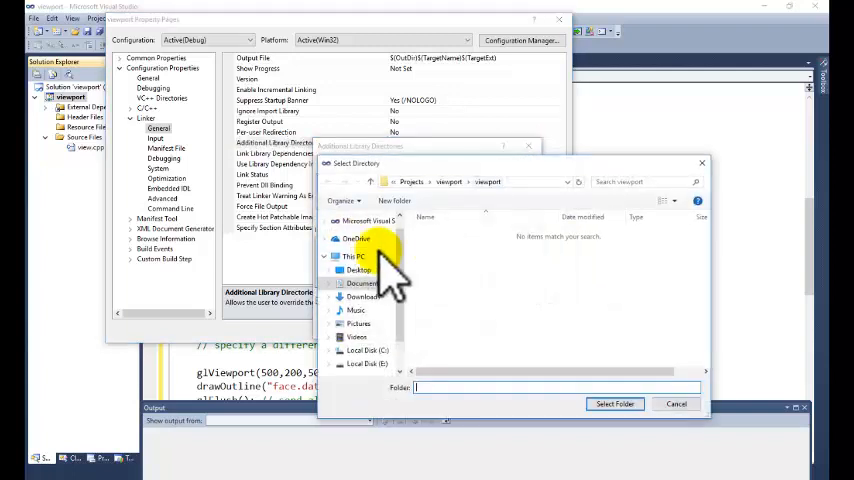
{"action": "left_click", "coordinate": [358, 270]}
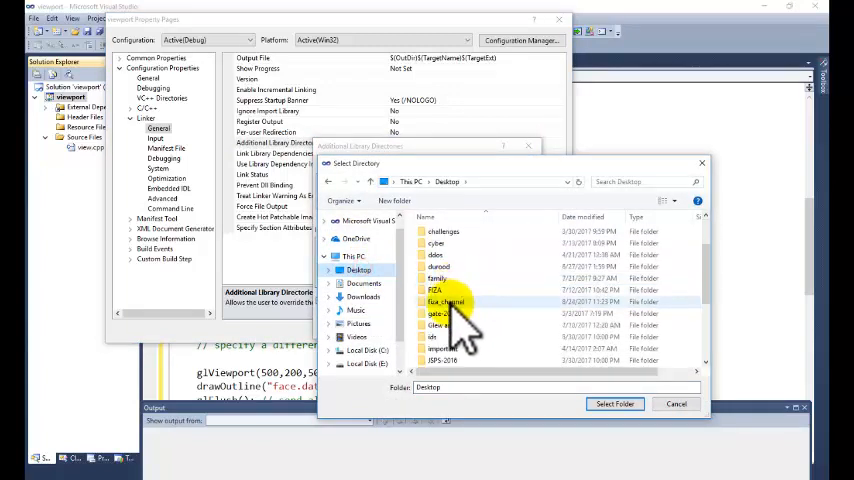
{"action": "double_click", "coordinate": [437, 325]}
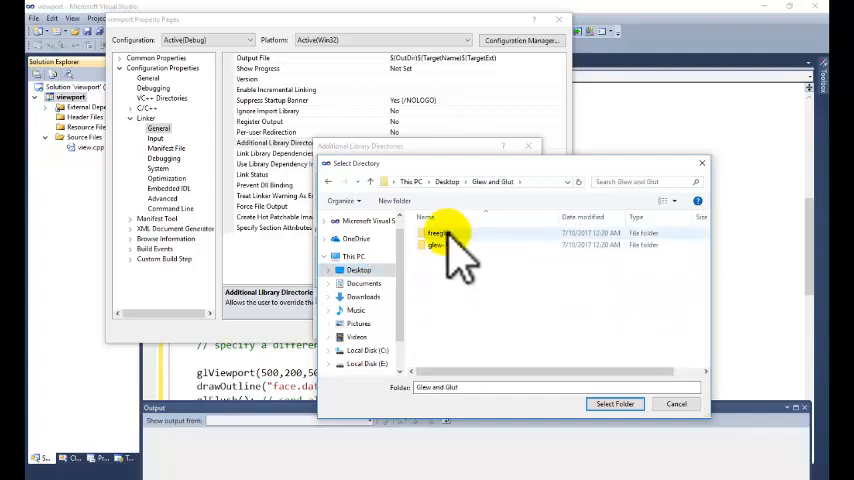
{"action": "double_click", "coordinate": [440, 233]}
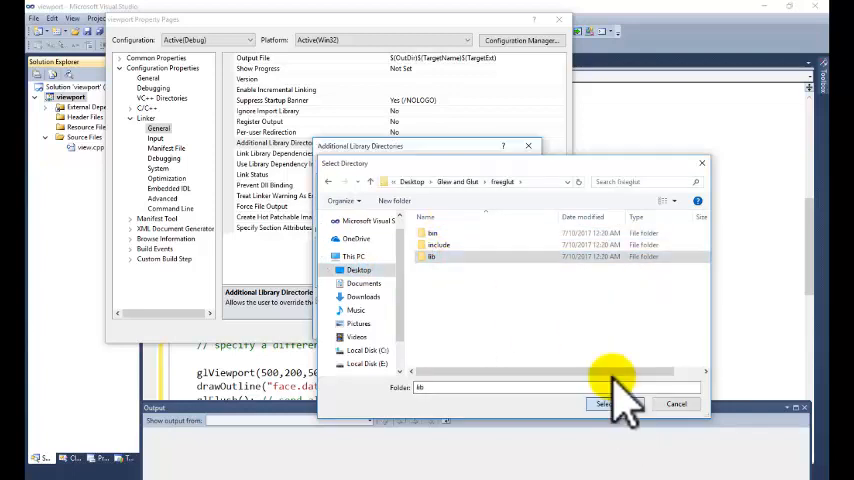
{"action": "left_click", "coordinate": [605, 404]}
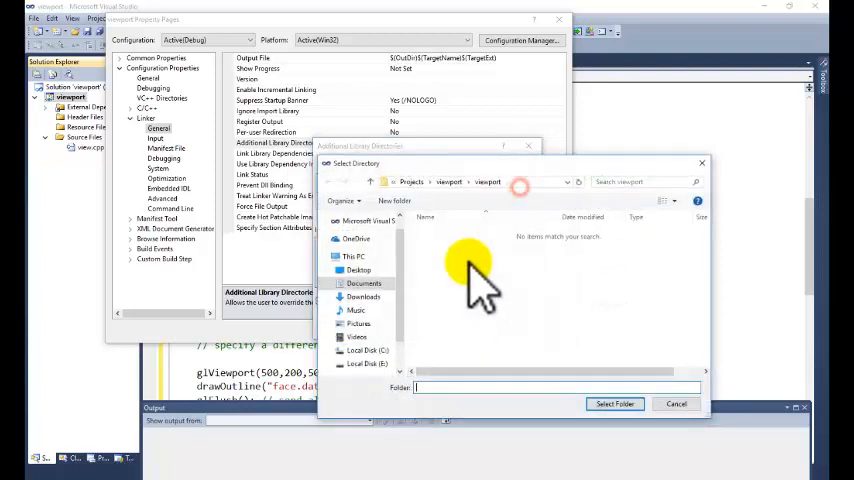
Add glew-1.11.0\lib as a second library directory and confirm.
{"action": "left_click", "coordinate": [357, 270]}
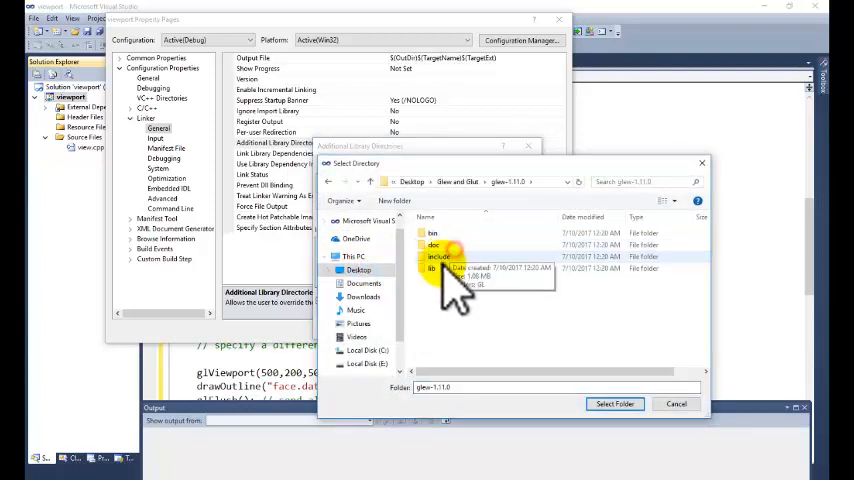
{"action": "left_click", "coordinate": [615, 403]}
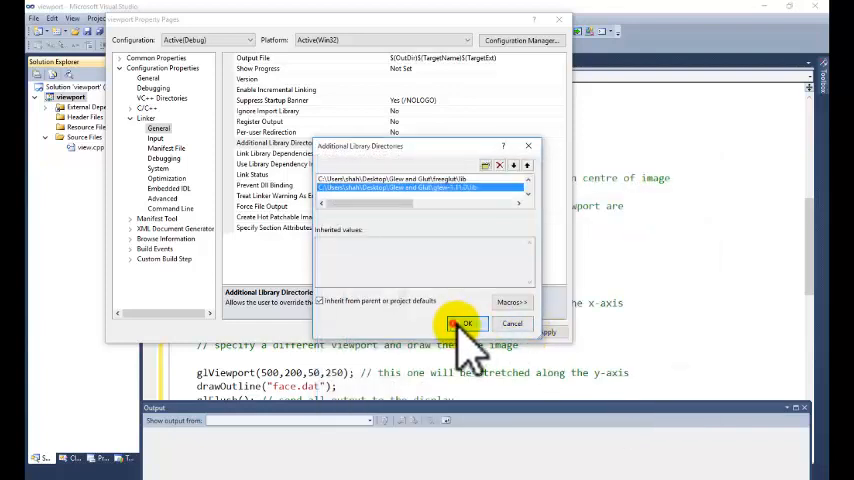
{"action": "left_click", "coordinate": [466, 323]}
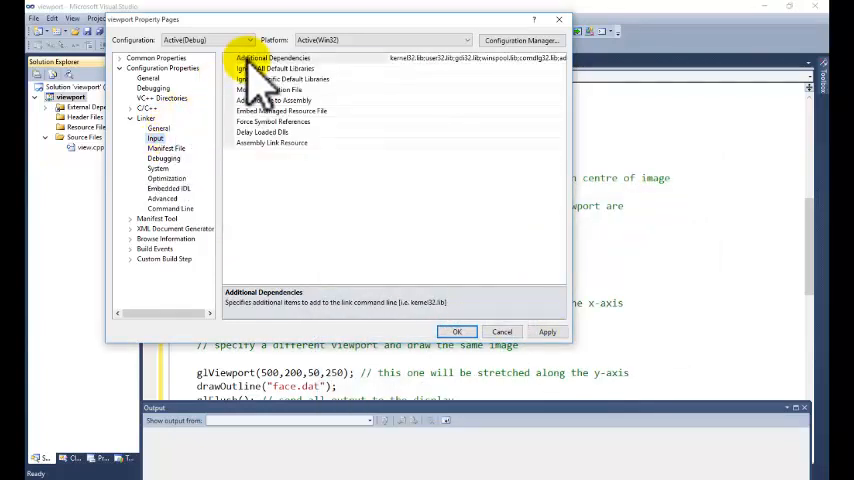
Enter freeglut.lib and glew32.lib under Linker Input's Additional Dependencies.
{"action": "left_click", "coordinate": [273, 57]}
{"action": "type", "text": "freeglut"}
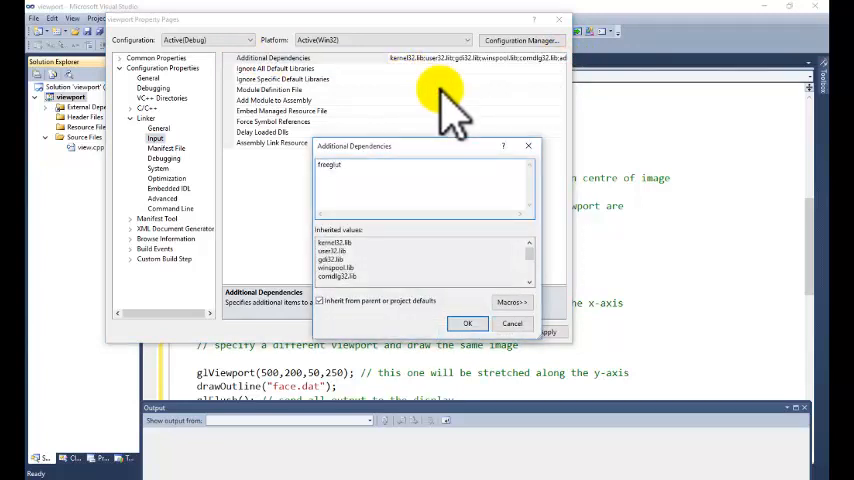
{"action": "type", "text": ".lib"}
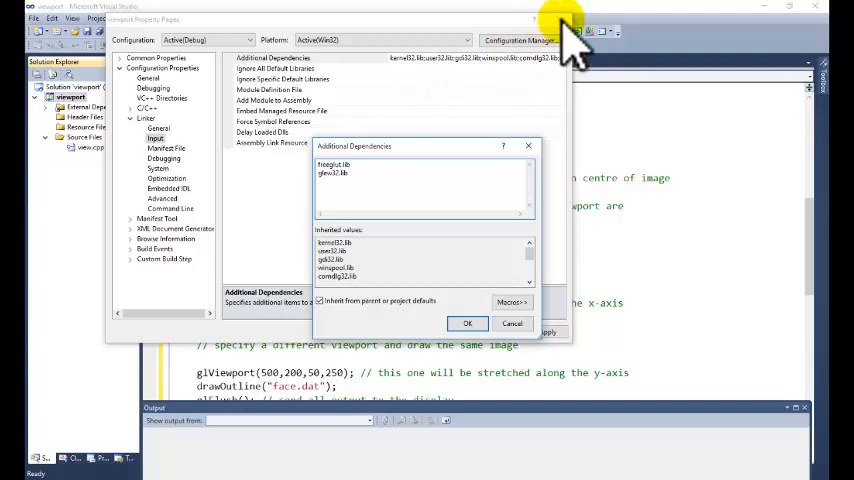
{"action": "left_click", "coordinate": [467, 323]}
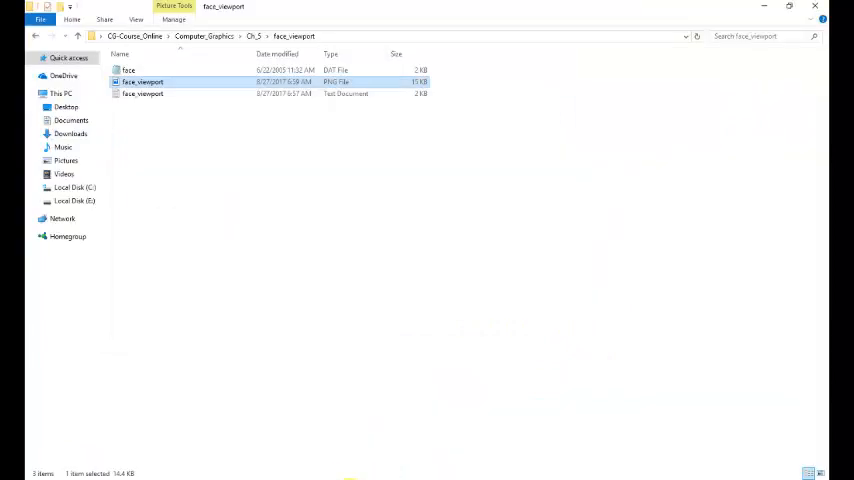
Select face.dat and bring up its context menu to copy it.
{"action": "left_click", "coordinate": [128, 70]}
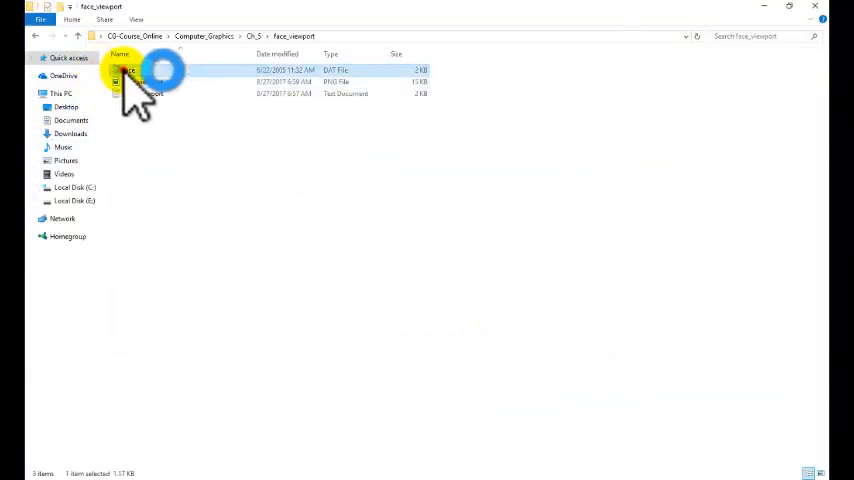
{"action": "right_click", "coordinate": [130, 75]}
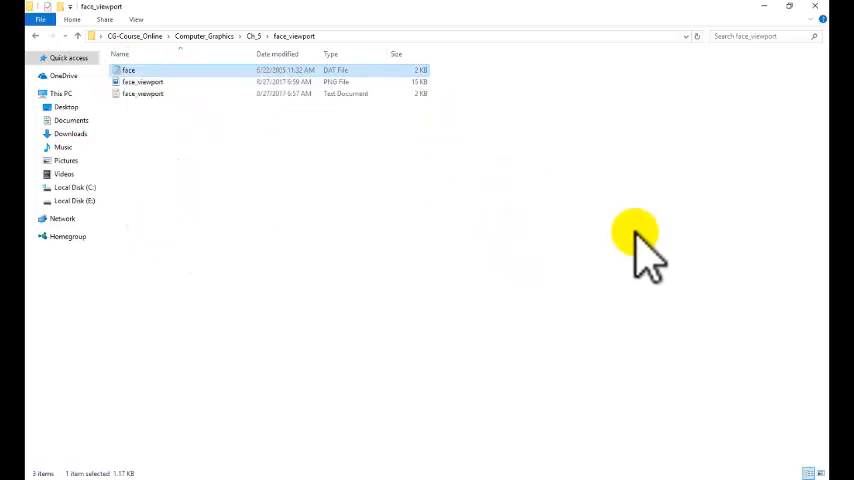
{"action": "mouse_move", "coordinate": [418, 478]}
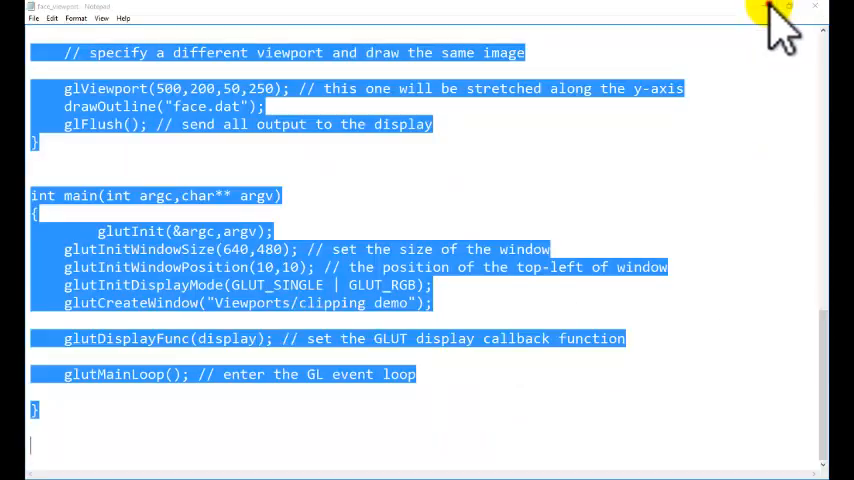
Minimize Notepad to return to Visual Studio.
{"action": "left_click", "coordinate": [814, 7]}
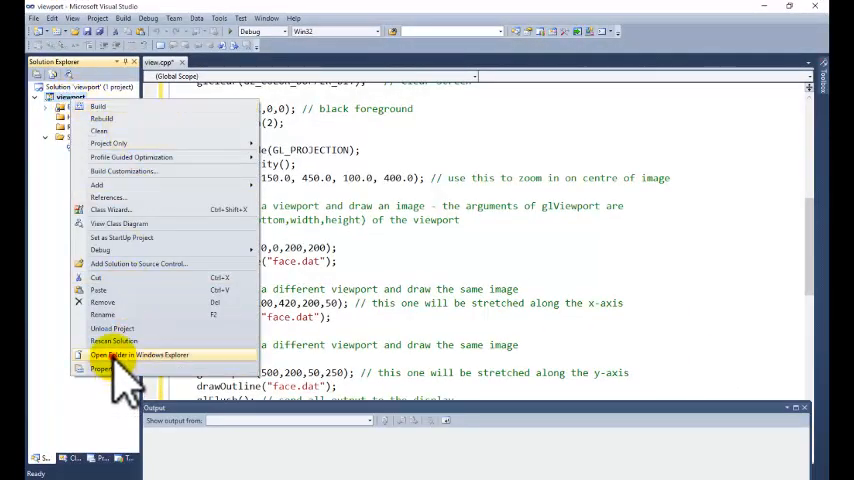
Open the viewport project's folder in Windows Explorer.
{"action": "left_click", "coordinate": [138, 355]}
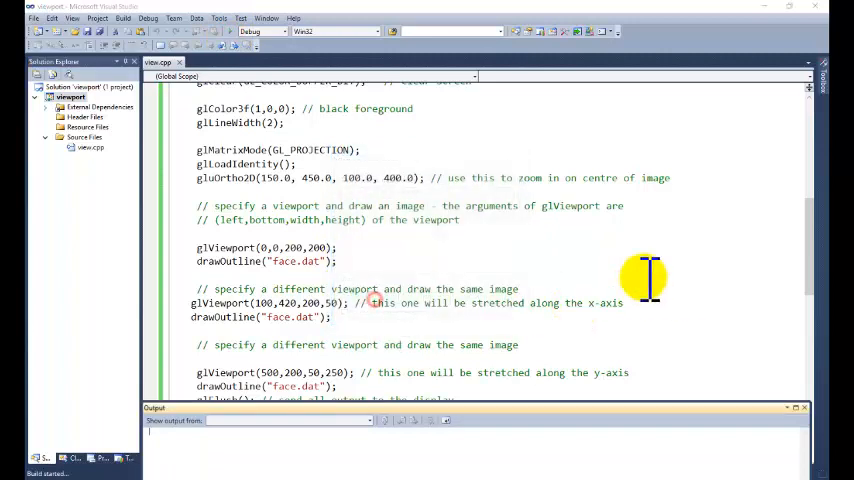
Start debugging to launch the Viewports/clipping demo showing the face in three viewports.
{"action": "left_click", "coordinate": [392, 31]}
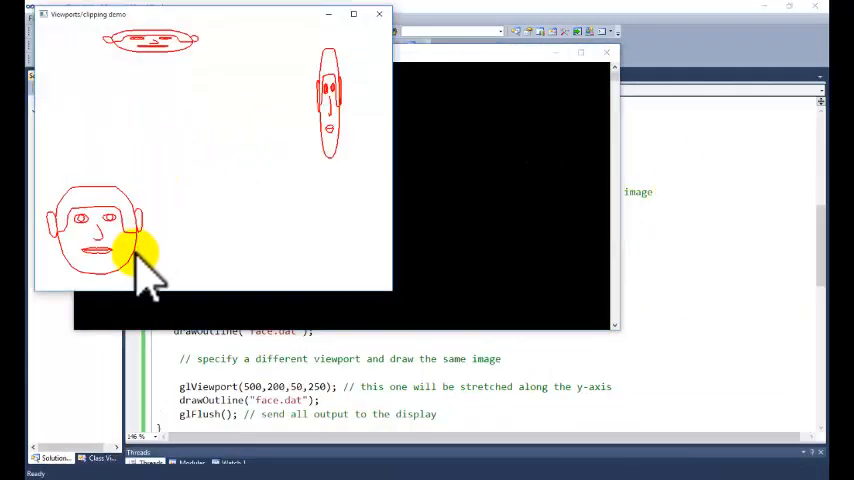
{"action": "mouse_move", "coordinate": [285, 55]}
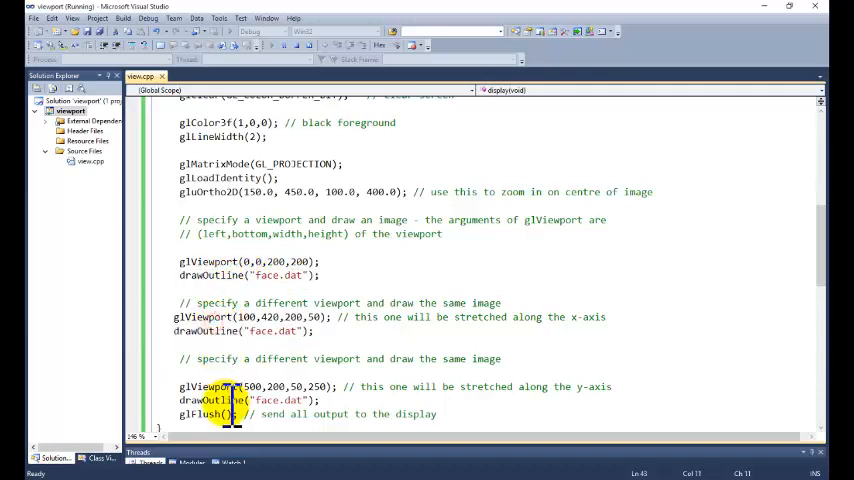
{"action": "mouse_move", "coordinate": [585, 315]}
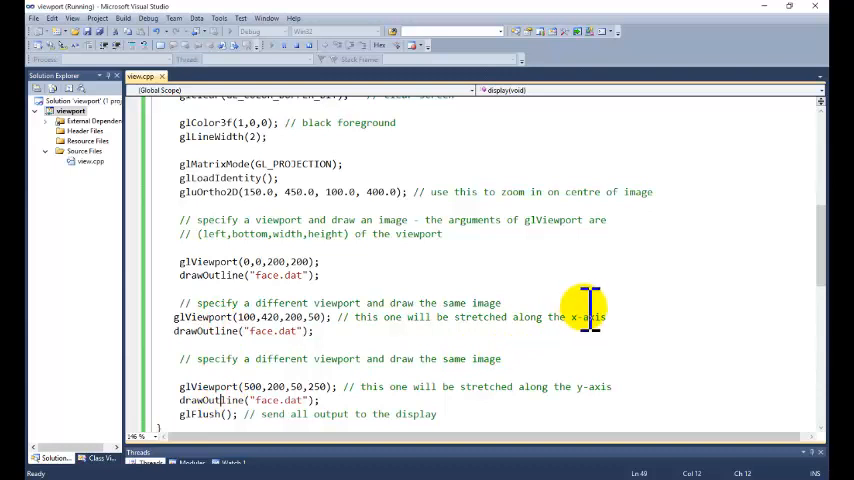
{"action": "scroll", "scroll_direction": "down", "scroll_amount": 3}
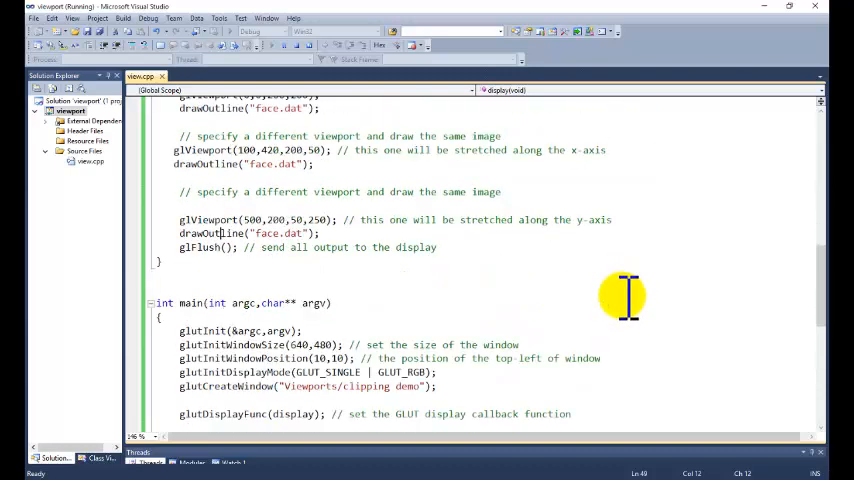
{"action": "scroll", "scroll_direction": "down", "scroll_amount": 3}
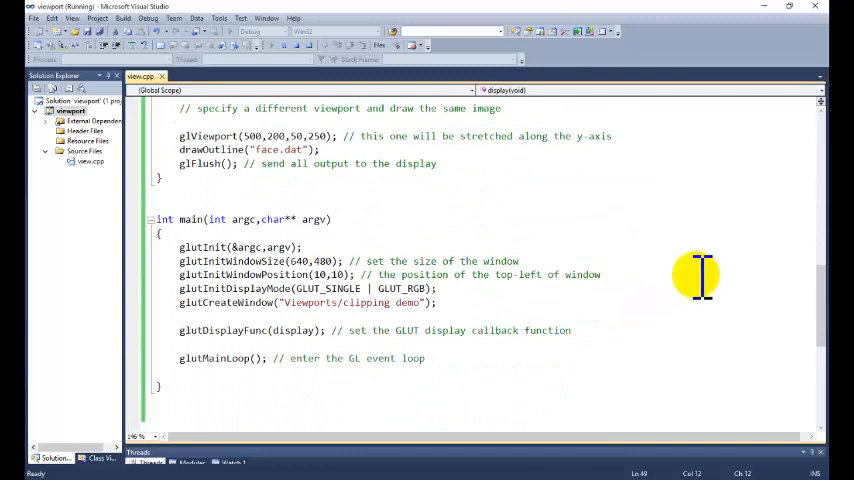